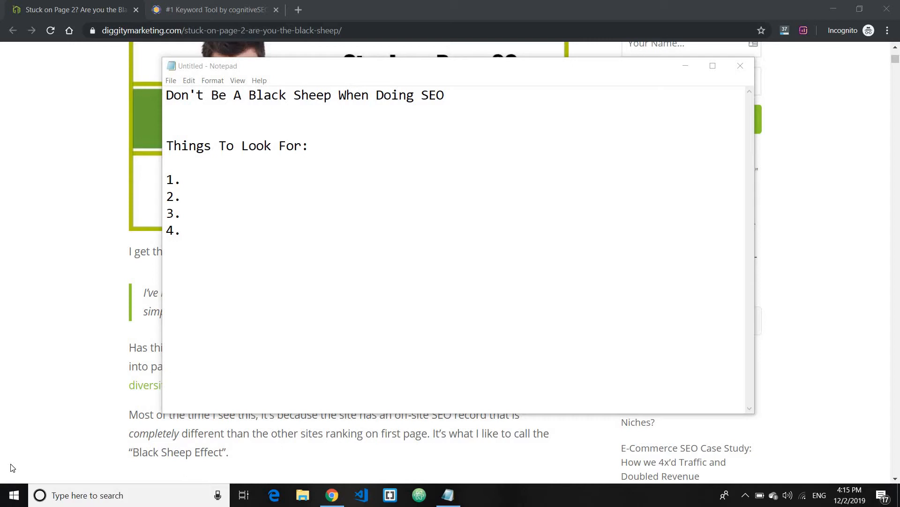
pyautogui.moveTo(318, 358)
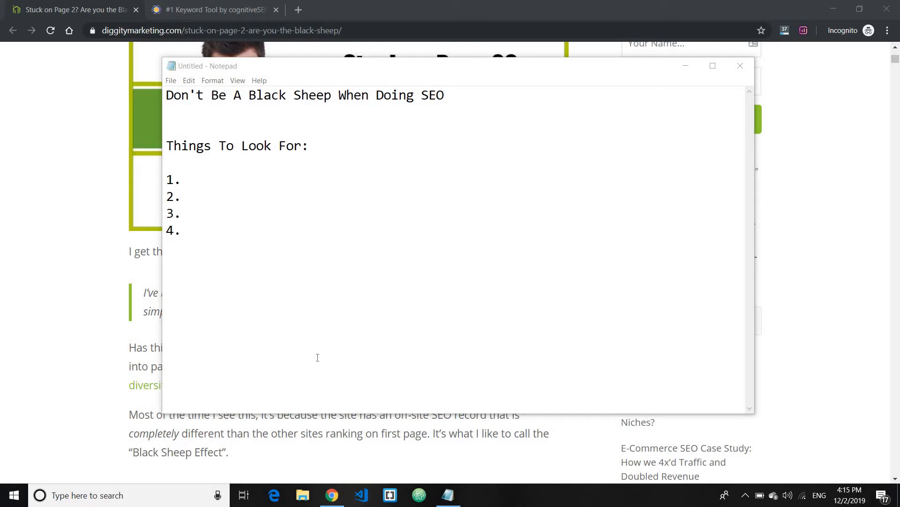
pyautogui.moveTo(291, 185)
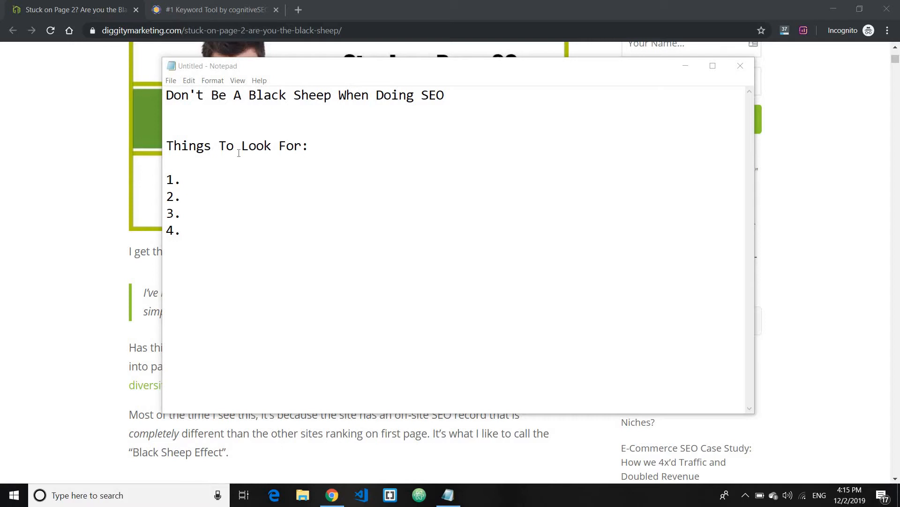
pyautogui.moveTo(603, 73)
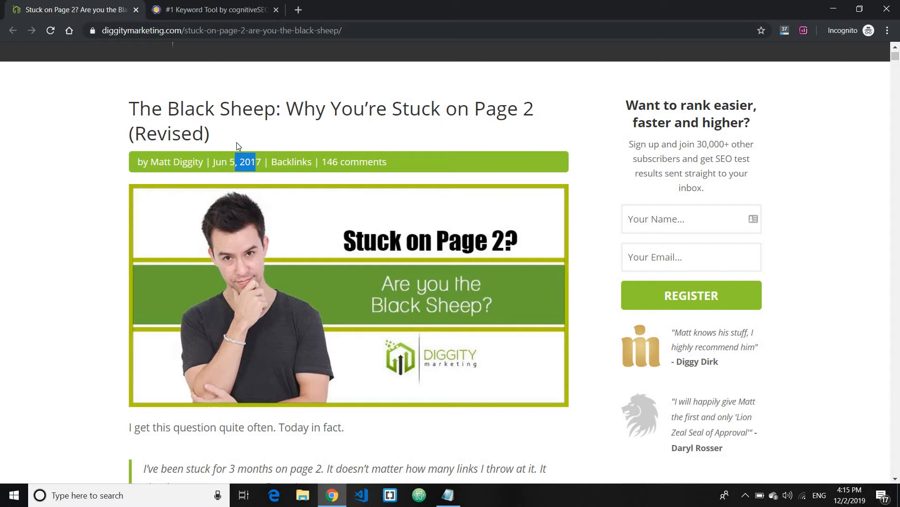
# - Review the article header, then bring the blank four-item note back in front
pyautogui.scroll(-3)
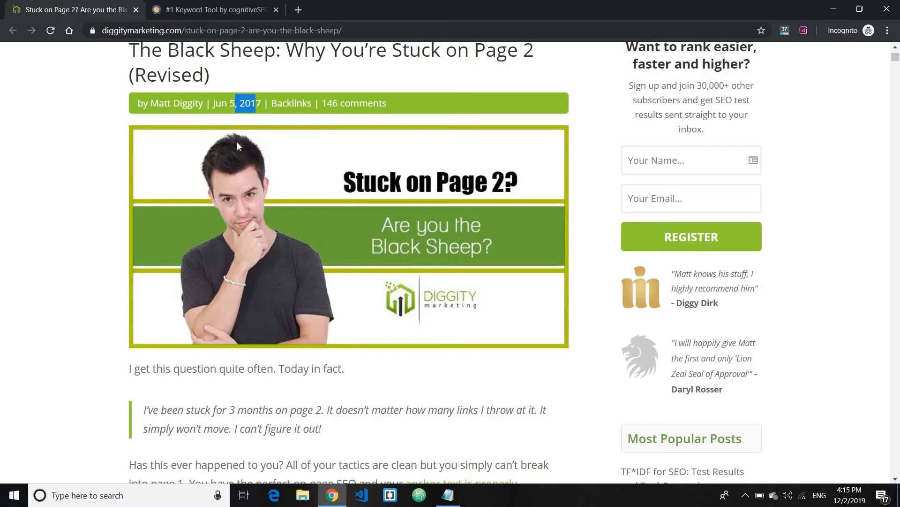
pyautogui.click(448, 495)
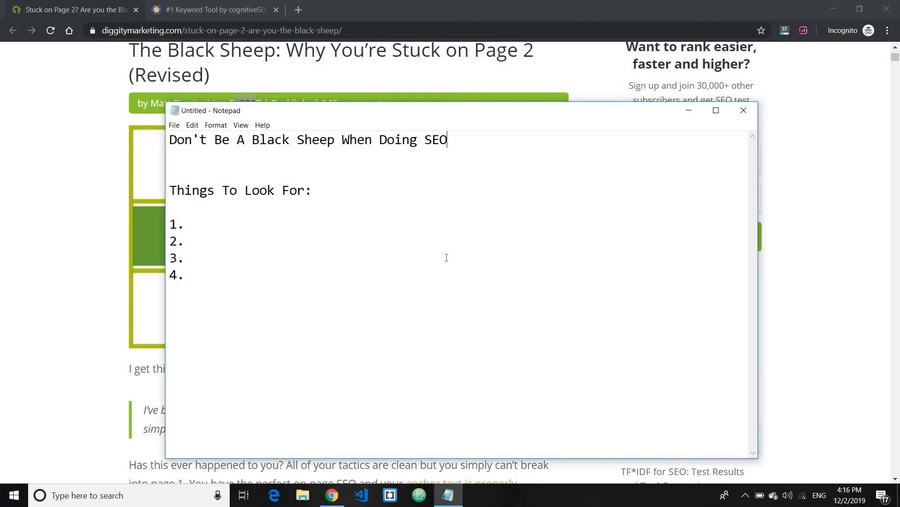
pyautogui.moveTo(466, 125)
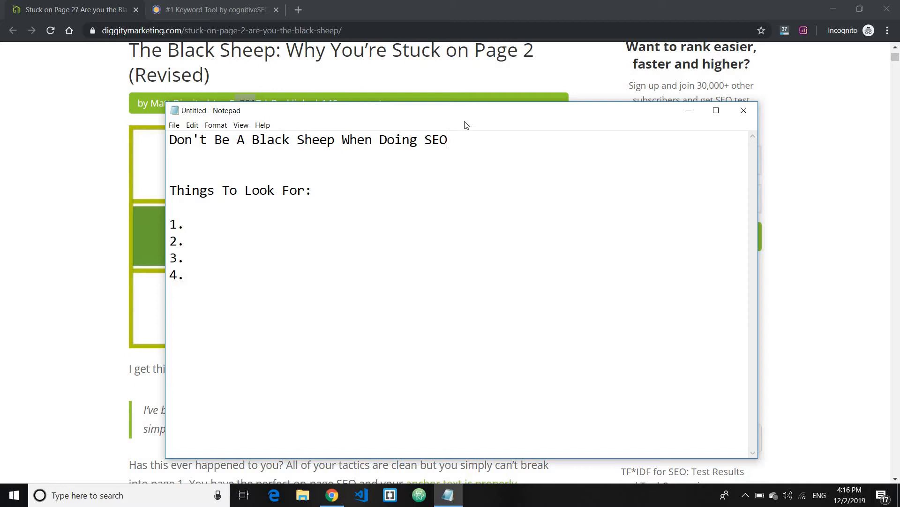
pyautogui.moveTo(492, 111)
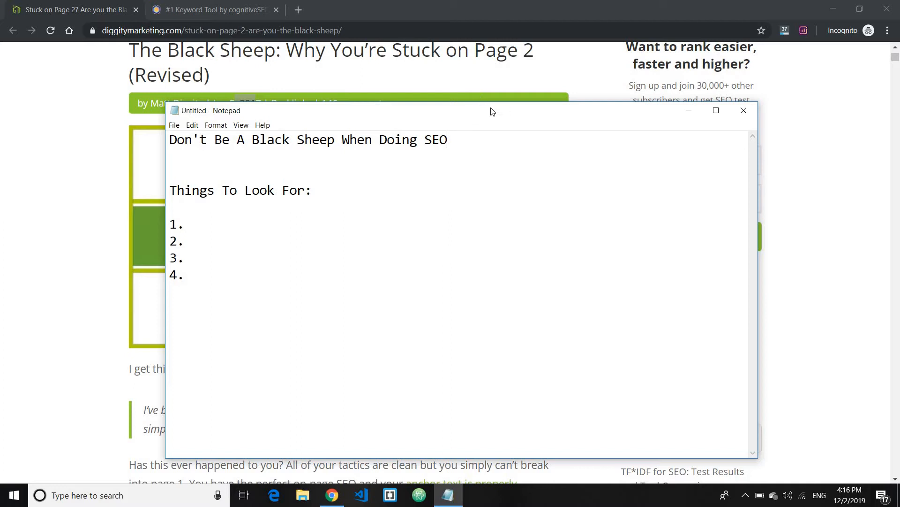
# - Enter item 1 as 'Number of backlinks pointing your page' and move to item 2
pyautogui.moveTo(490, 111); pyautogui.dragTo(500, 77)
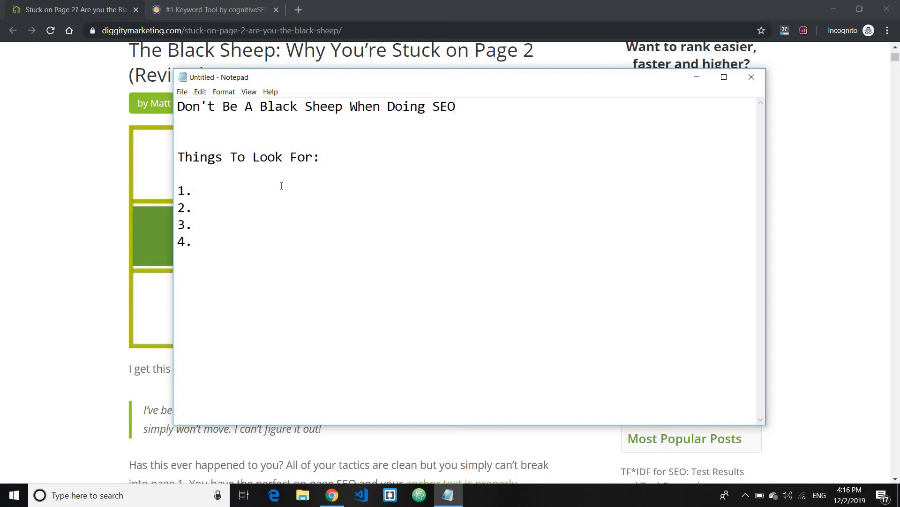
pyautogui.write('N')
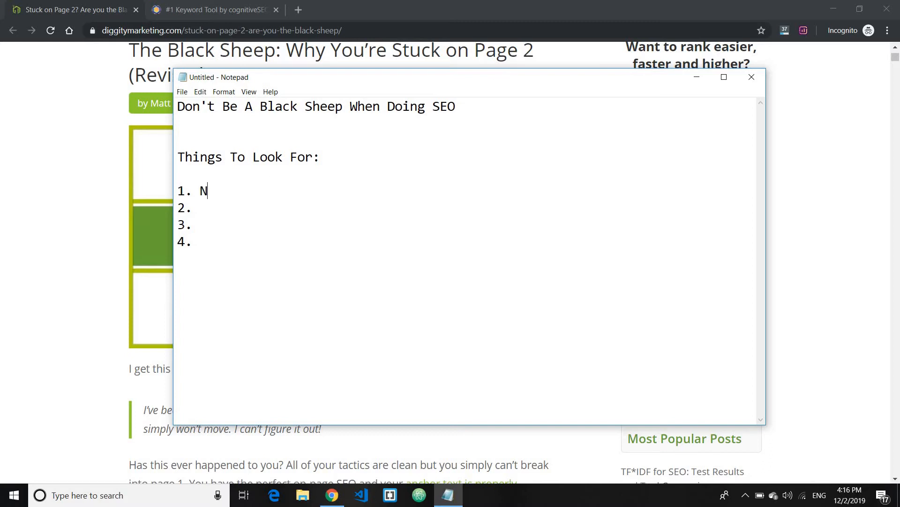
pyautogui.write('umber of')
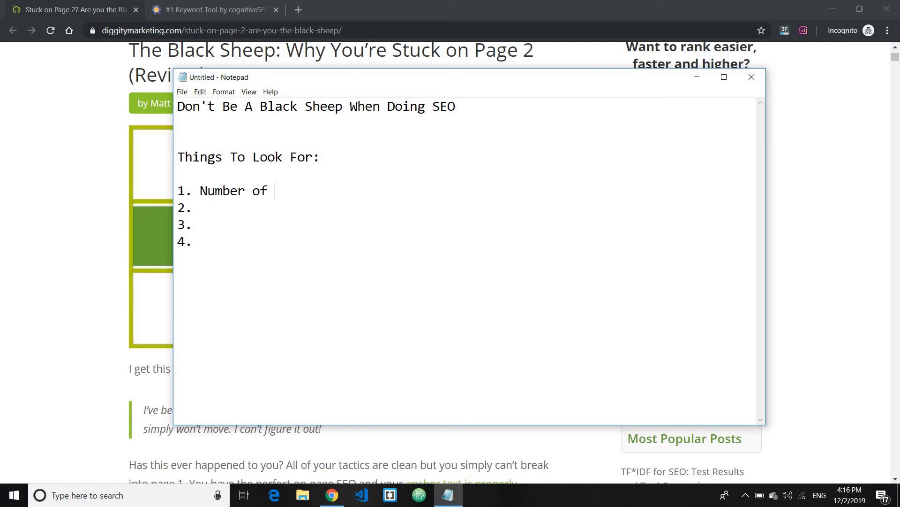
pyautogui.write('backlinks')
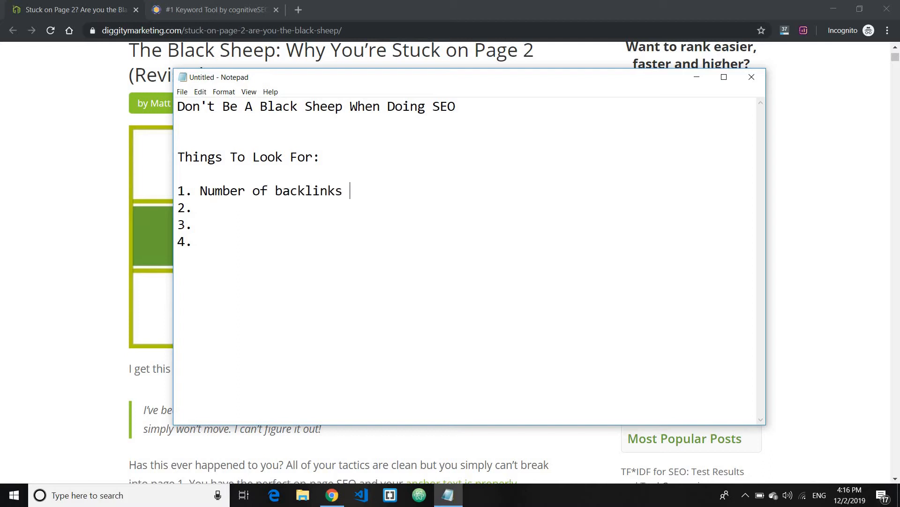
pyautogui.write('pointing your')
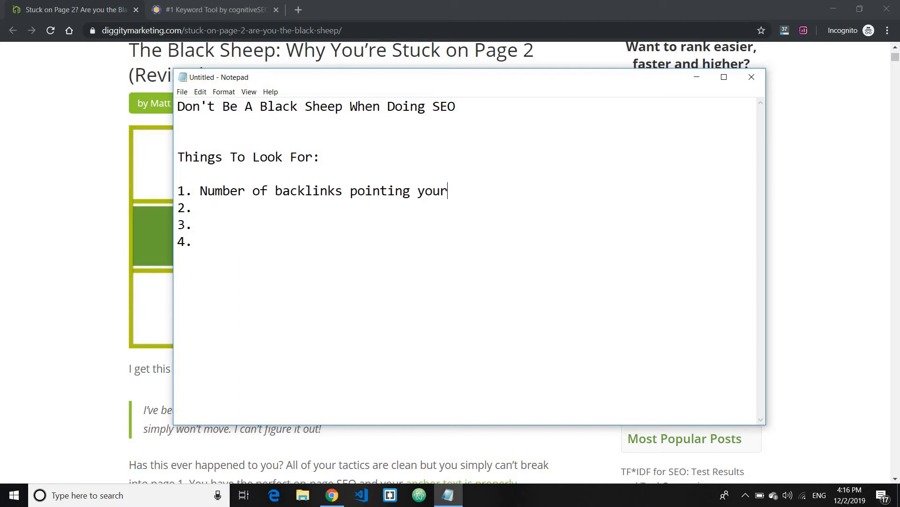
pyautogui.write('" "')
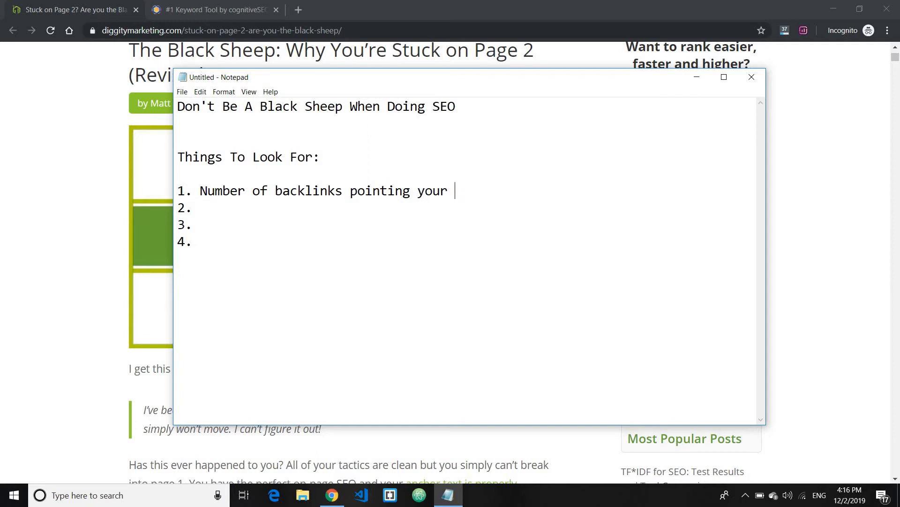
pyautogui.write('page')
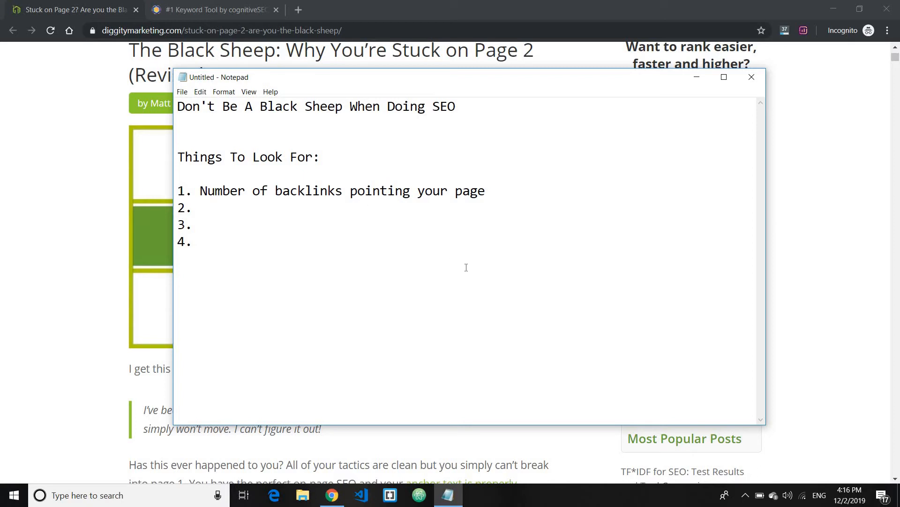
pyautogui.moveTo(201, 191); pyautogui.dragTo(192, 207)
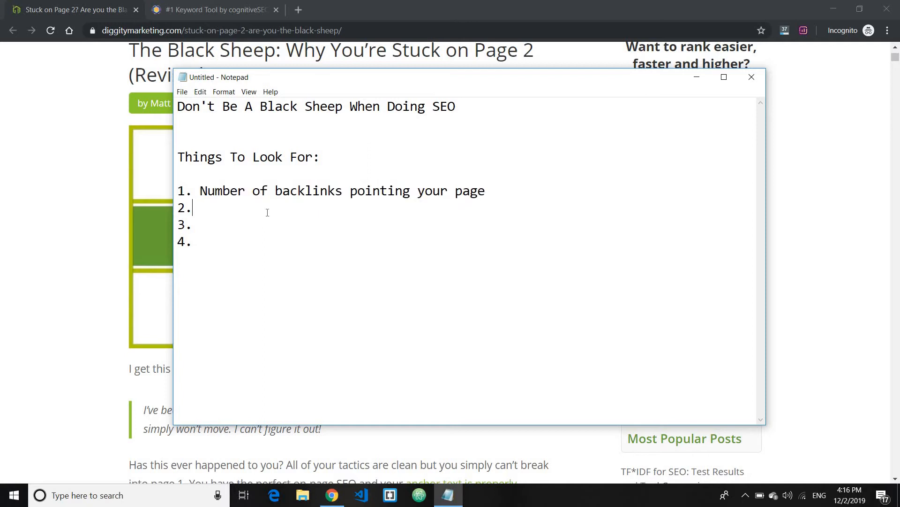
# - Enter item 2 as 'Word count'
pyautogui.write('Wor')
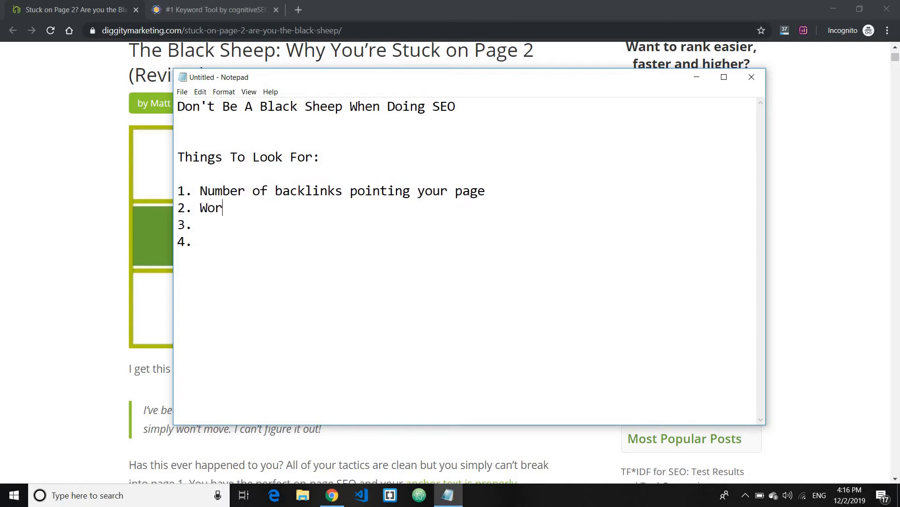
pyautogui.write('d count')
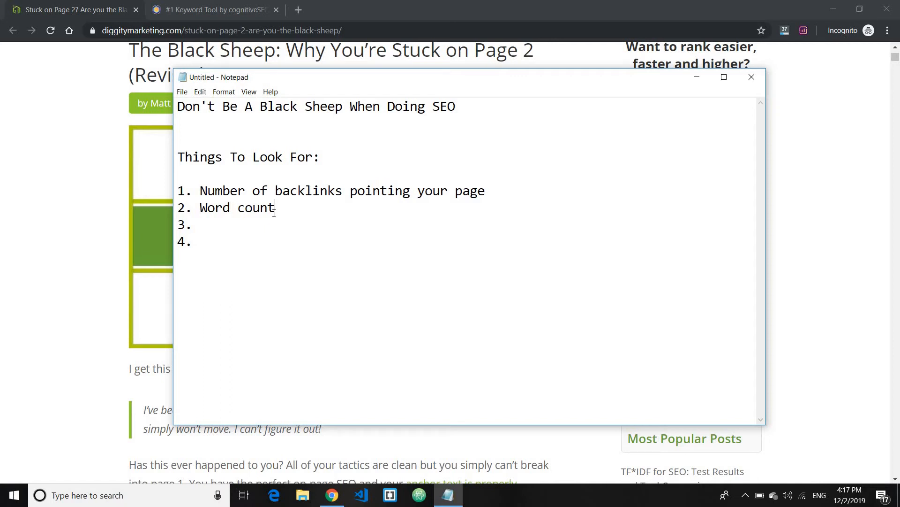
pyautogui.moveTo(283, 213)
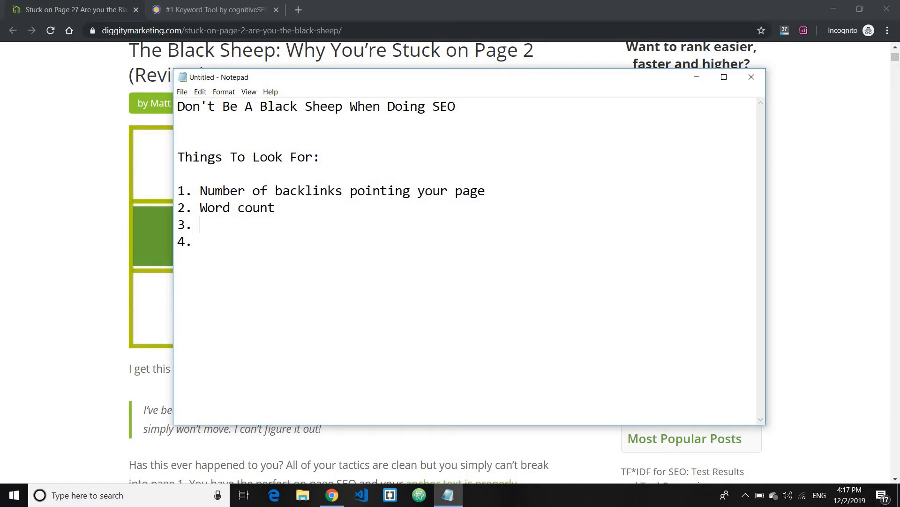
# - Enter item 3 as 'Age of domain ranking'
pyautogui.write('Age of')
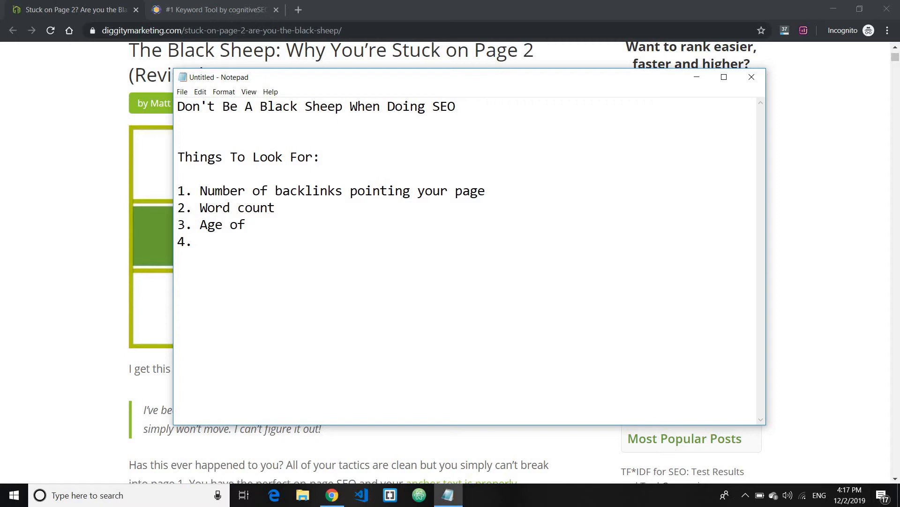
pyautogui.write('domain ranking')
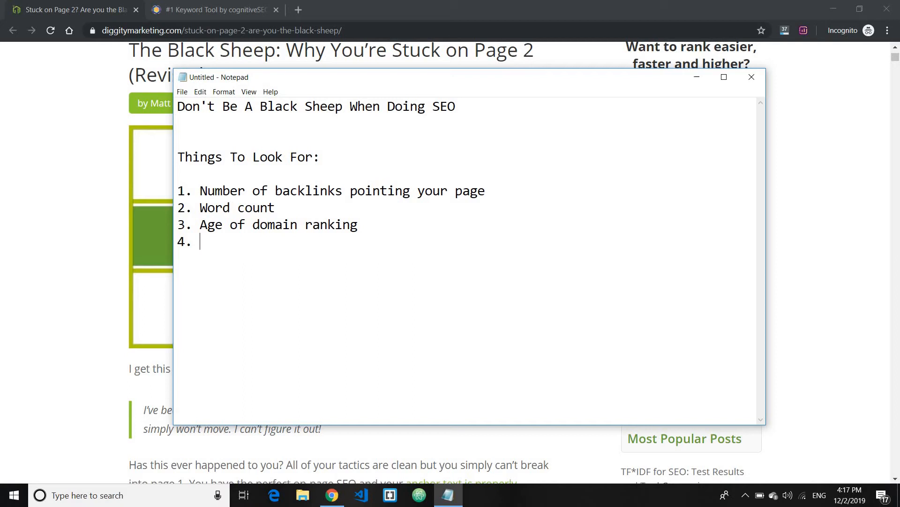
# - Enter item 4 as 'Topics being discussed', then return to the Black Sheep article
pyautogui.write('Topics being')
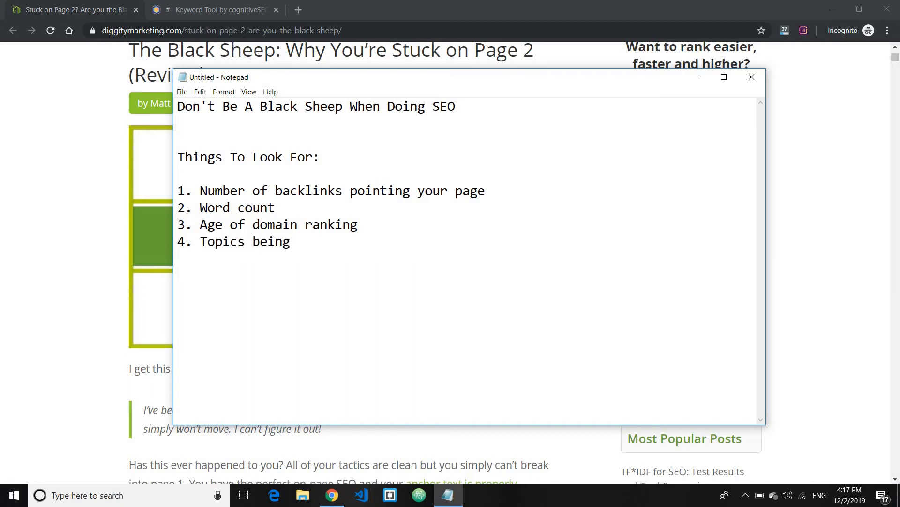
pyautogui.write('disscussed')
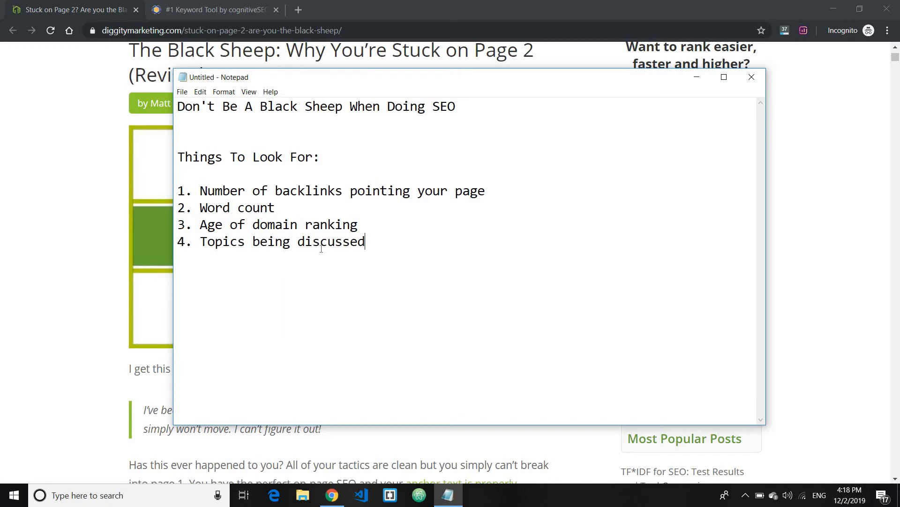
pyautogui.moveTo(209, 241); pyautogui.dragTo(365, 241)
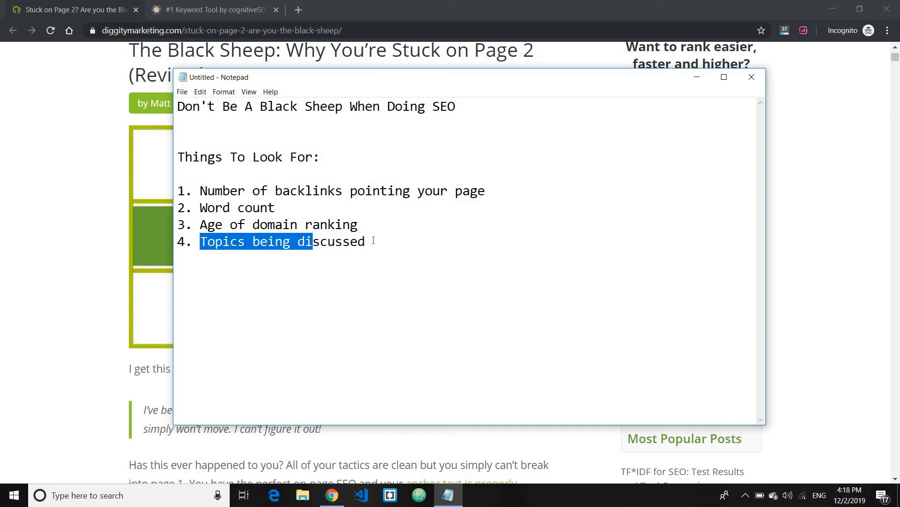
pyautogui.click(368, 241)
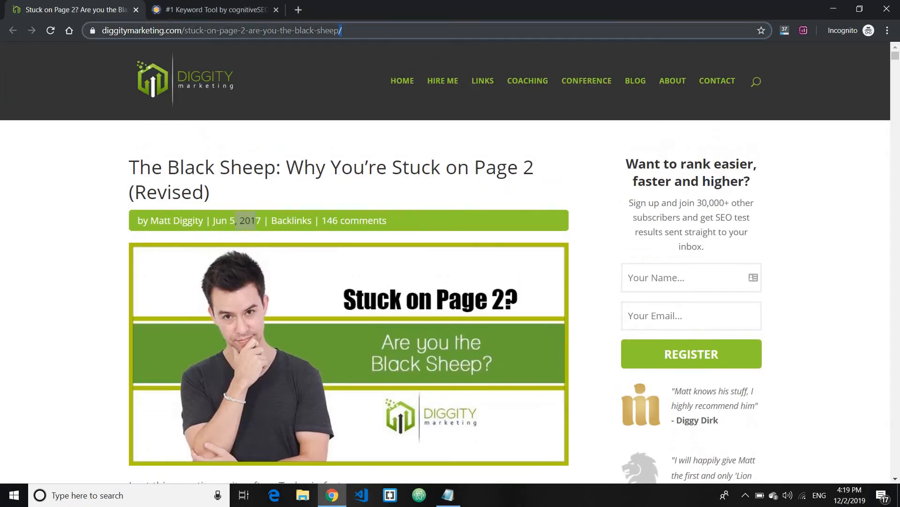
# - Scroll to the Black Sheep Effect section and bring the completed note back in front
pyautogui.scroll(-3)
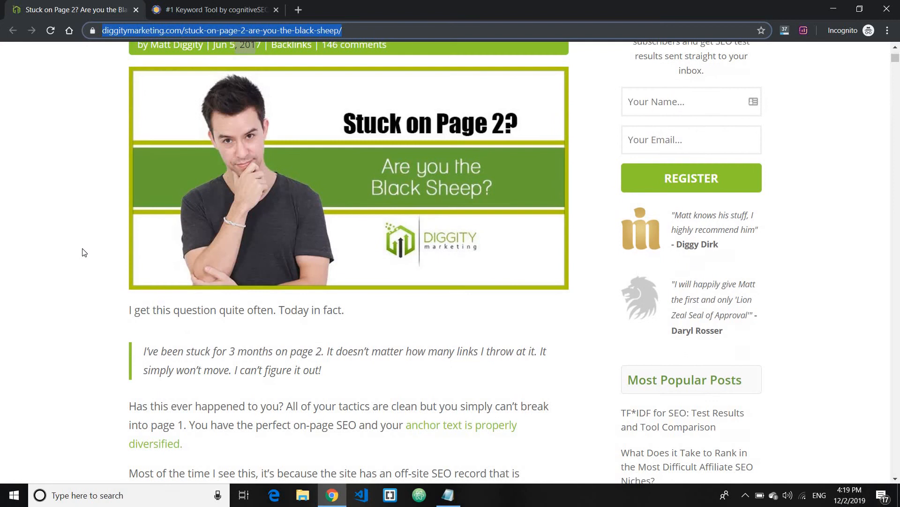
pyautogui.scroll(-3)
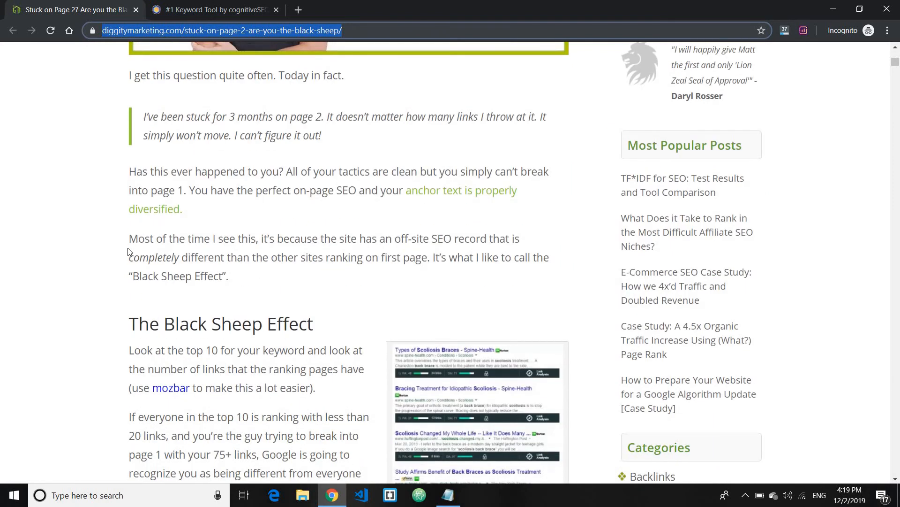
pyautogui.scroll(-3)
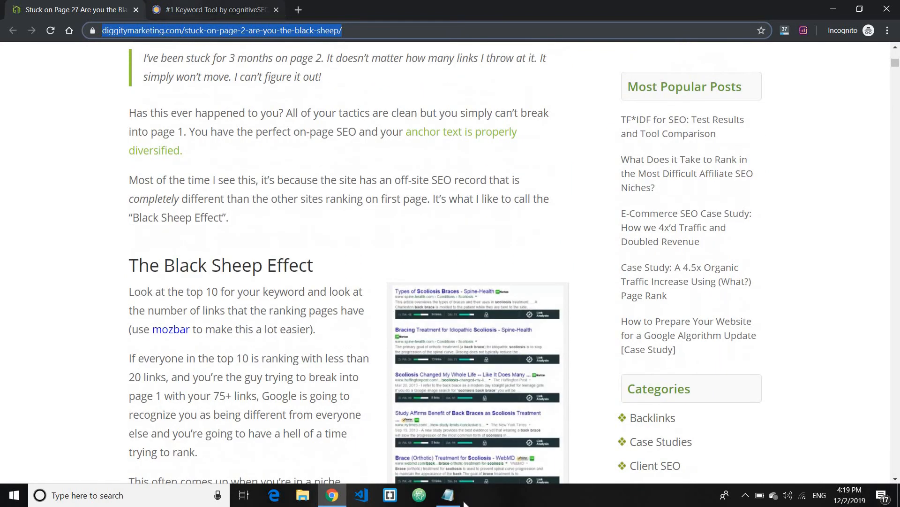
pyautogui.click(447, 494)
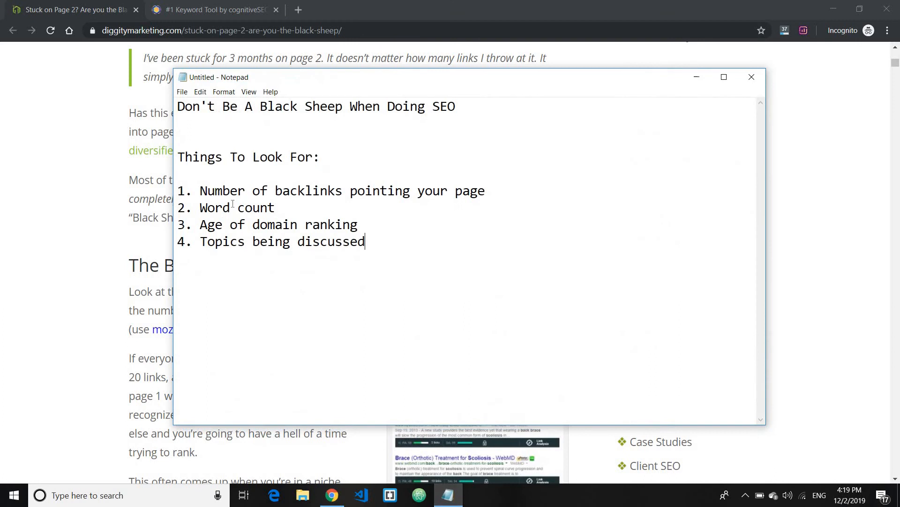
# - Review the four list items one by one, highlighting the Word count and third items
pyautogui.moveTo(178, 190); pyautogui.dragTo(358, 224)
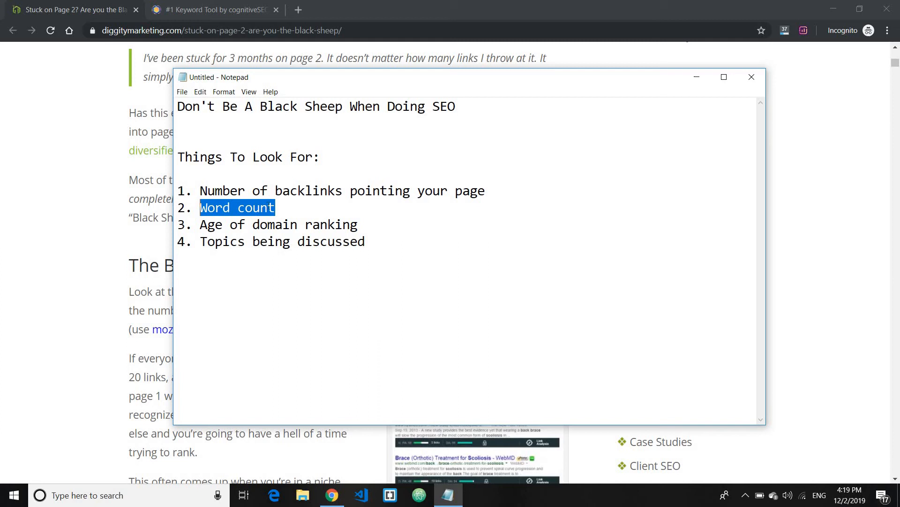
pyautogui.moveTo(214, 190); pyautogui.dragTo(484, 191)
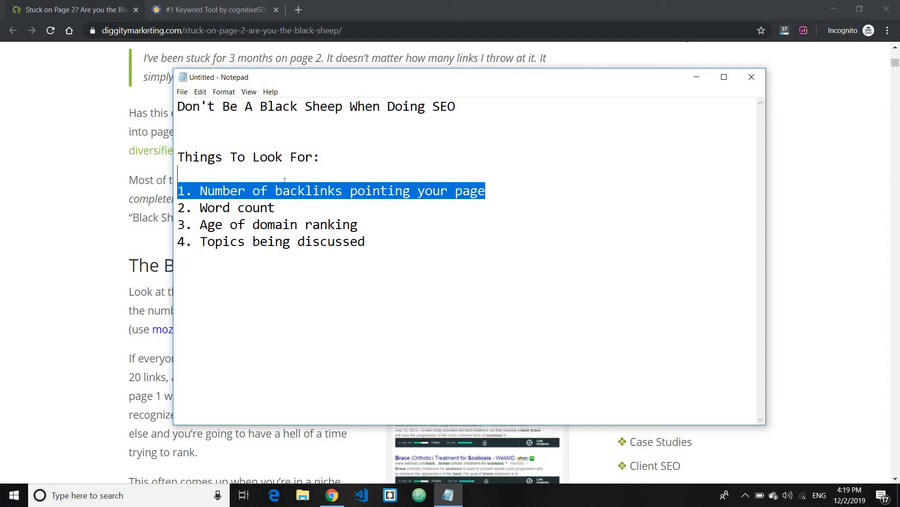
pyautogui.click(330, 191)
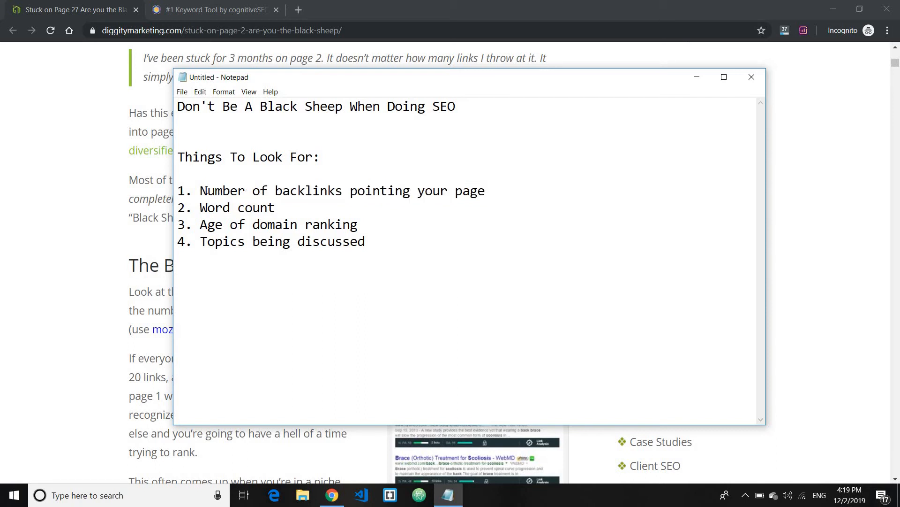
pyautogui.doubleClick(350, 224)
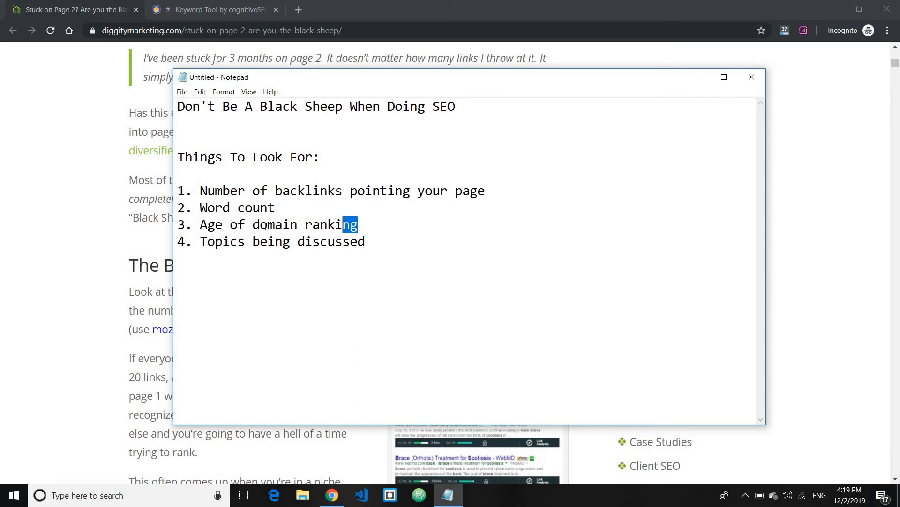
pyautogui.click(276, 207)
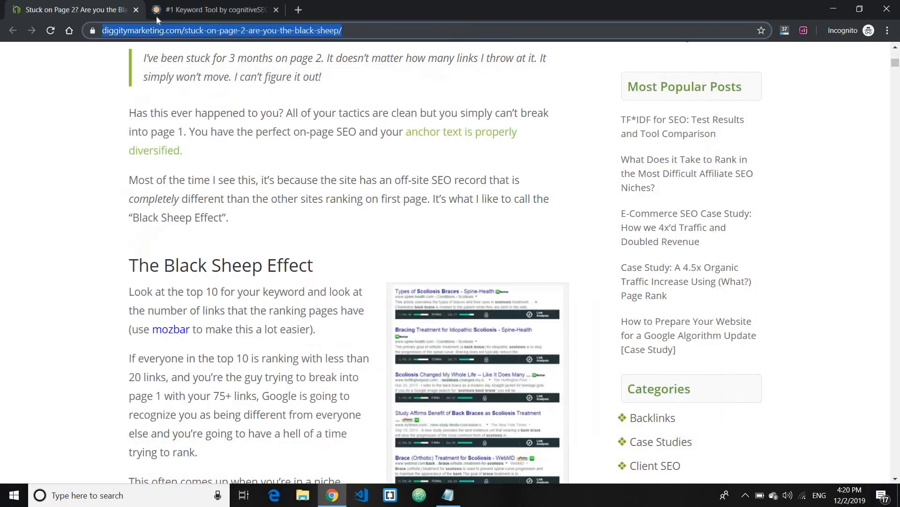
# - Switch to the cognitiveSEO keyword tool, glance at the checklist note, and put it away
pyautogui.click(212, 9)
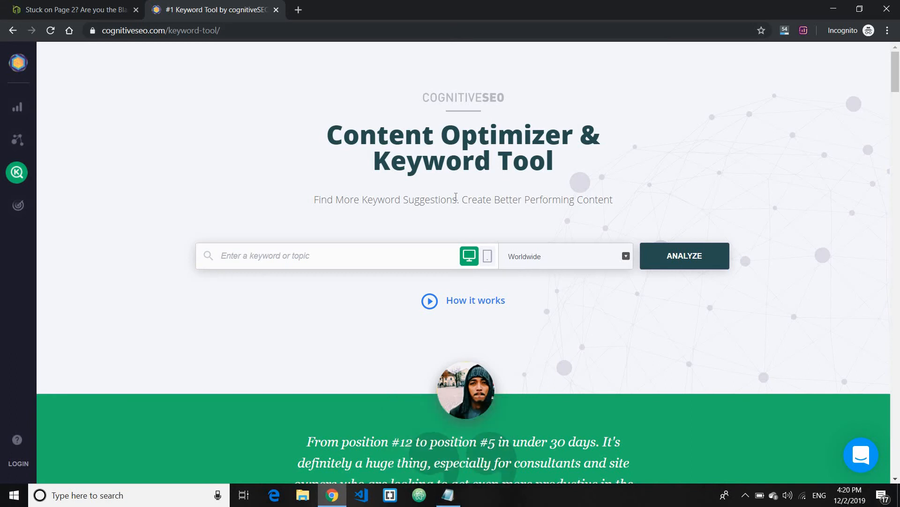
pyautogui.click(447, 494)
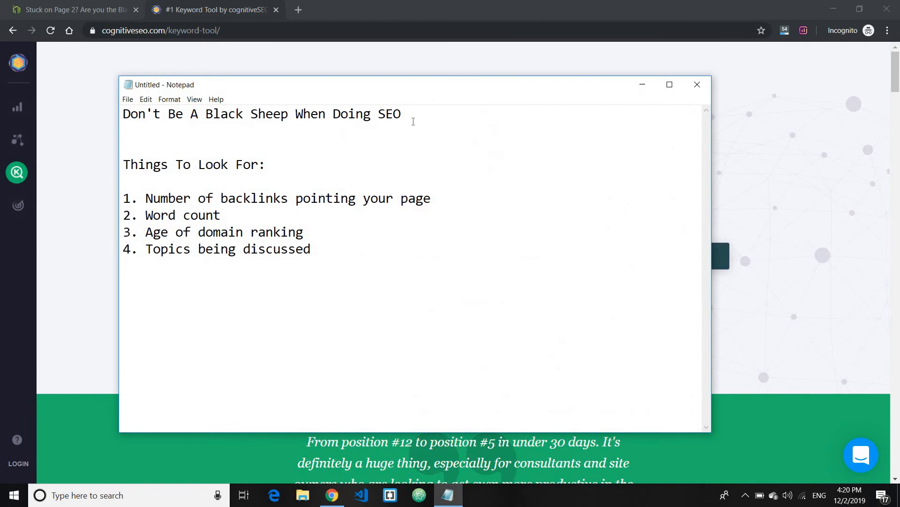
pyautogui.moveTo(423, 86)
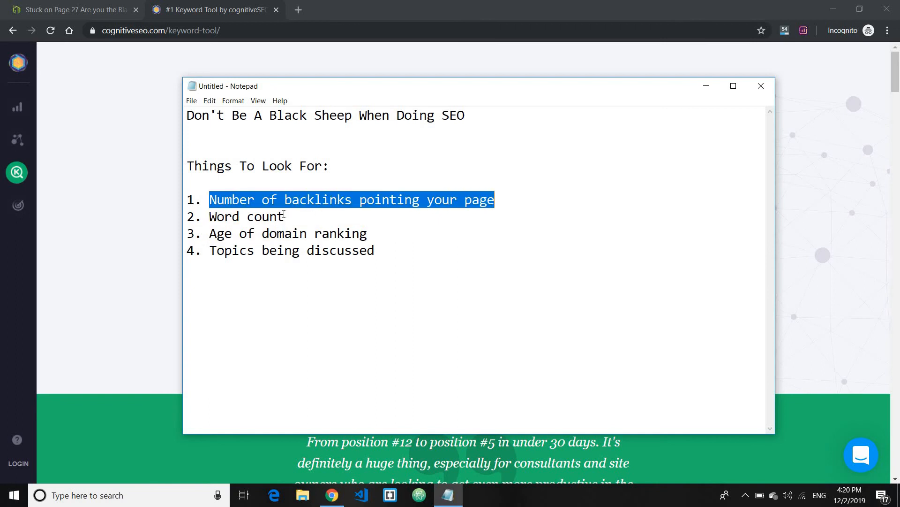
pyautogui.click(283, 217)
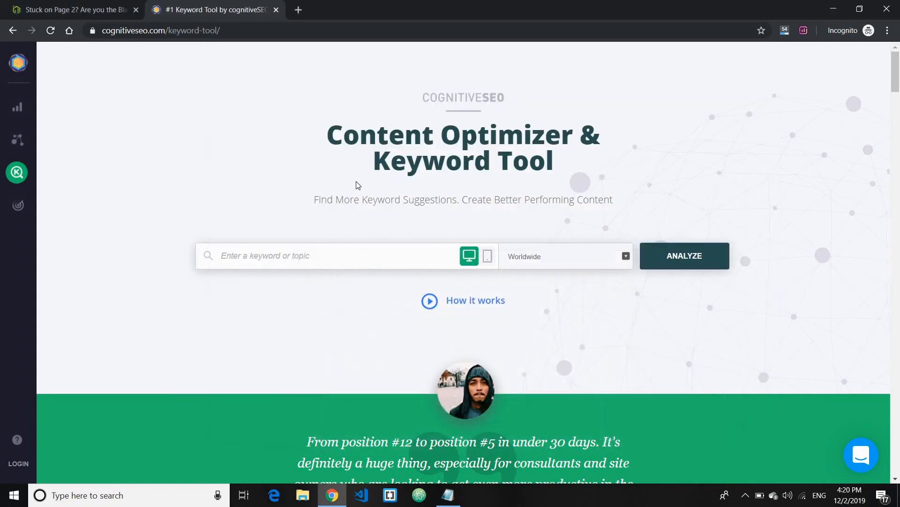
# - Analyze the keyword 'what is seo', checking the note while results load
pyautogui.click(338, 255)
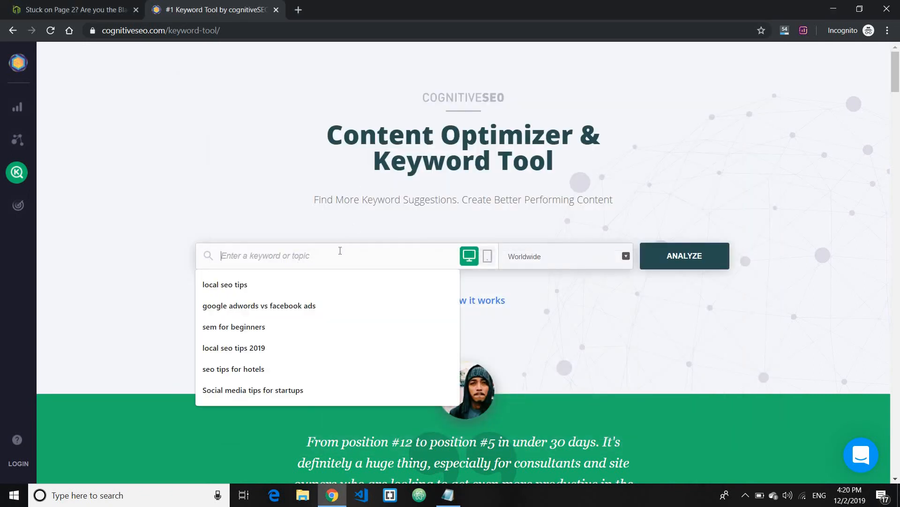
pyautogui.write('what is')
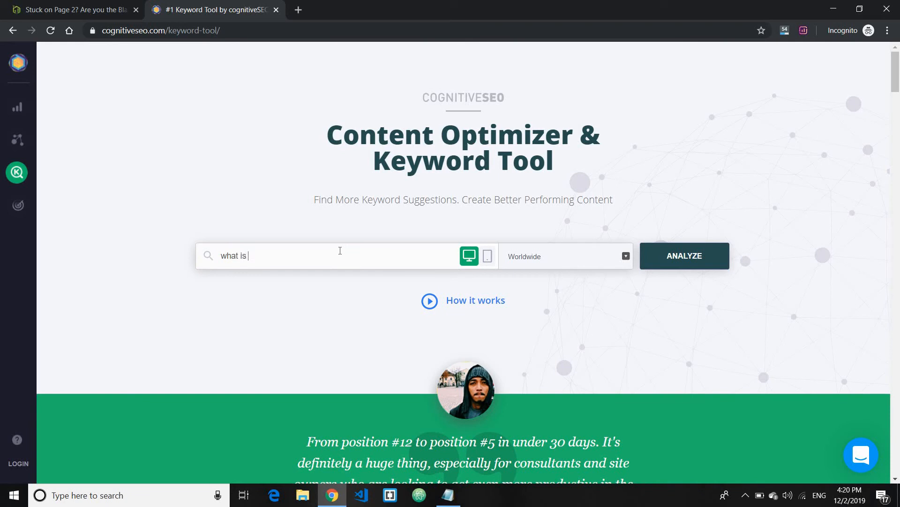
pyautogui.write('seo')
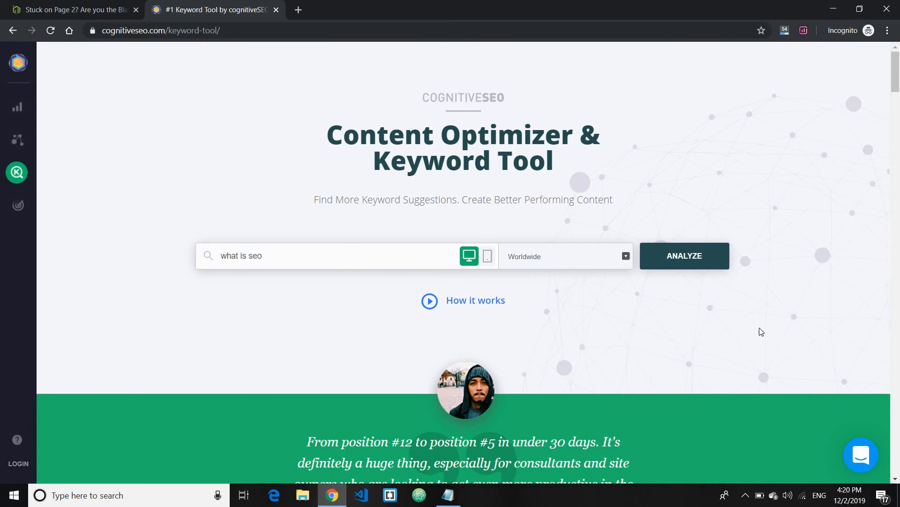
pyautogui.click(683, 255)
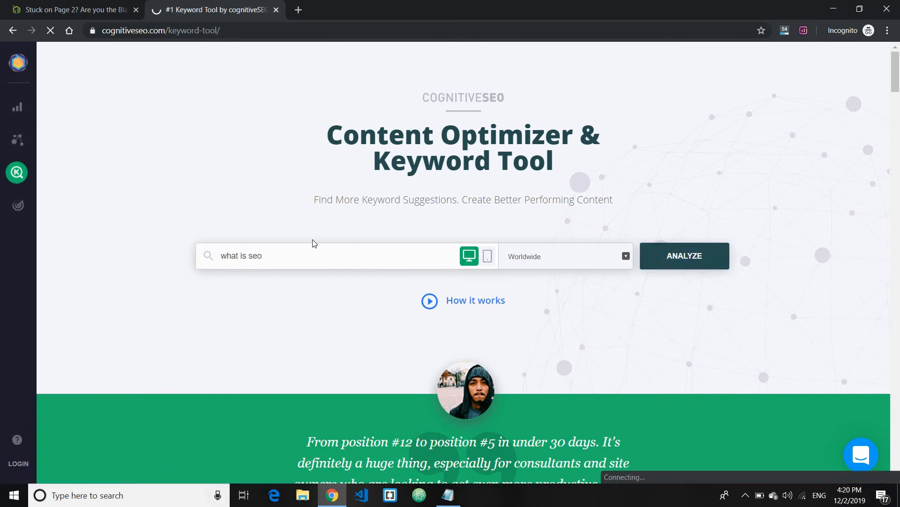
pyautogui.click(684, 255)
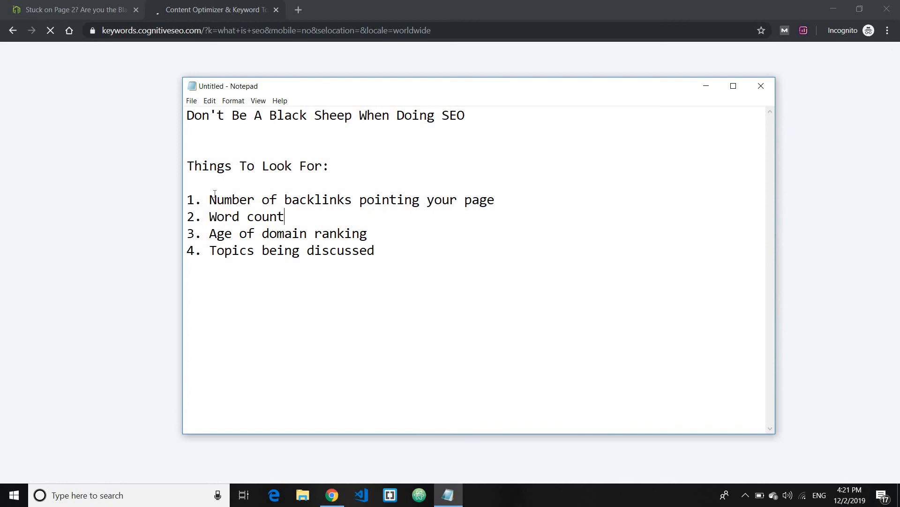
pyautogui.moveTo(214, 199); pyautogui.dragTo(488, 198)
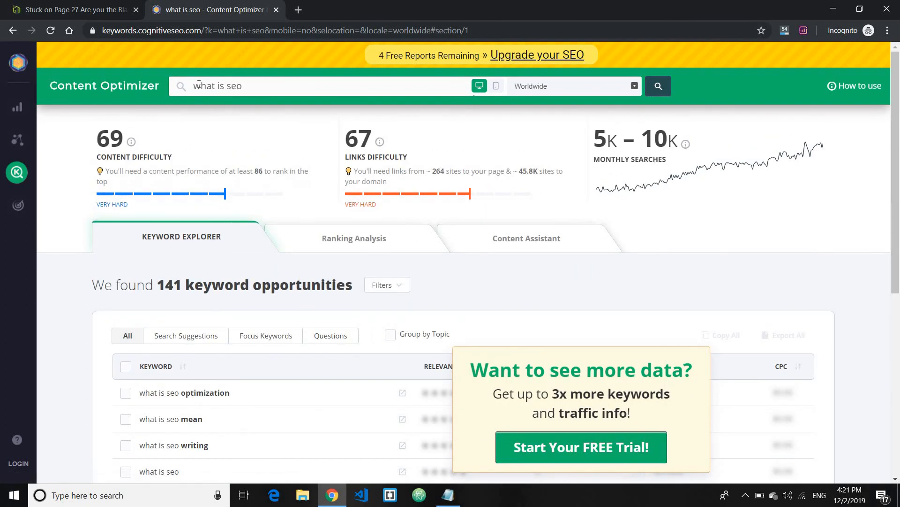
# - View the Ranking Analysis top results and highlight the 2,793-word average
pyautogui.doubleClick(217, 85)
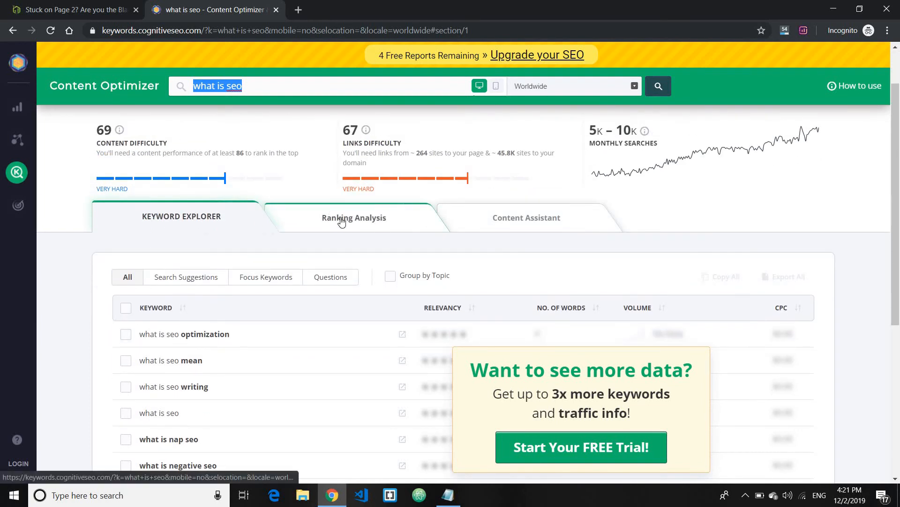
pyautogui.click(353, 216)
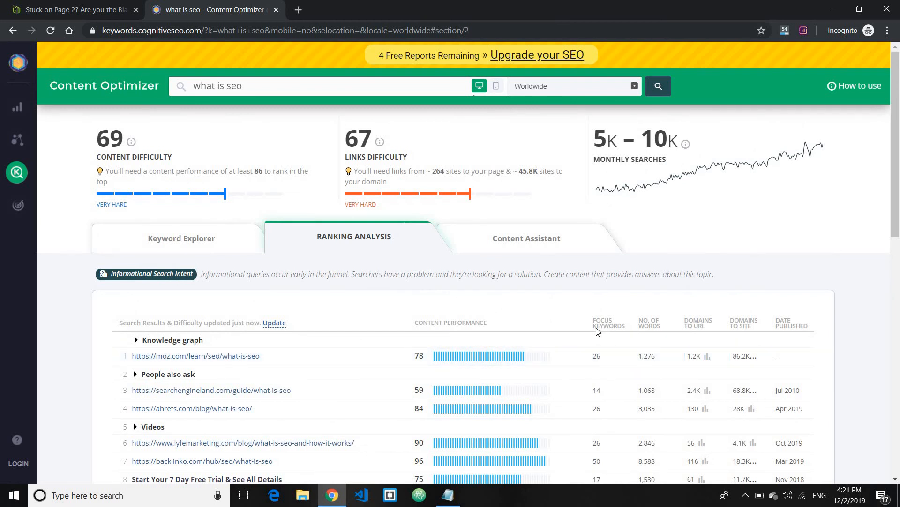
pyautogui.scroll(-3)
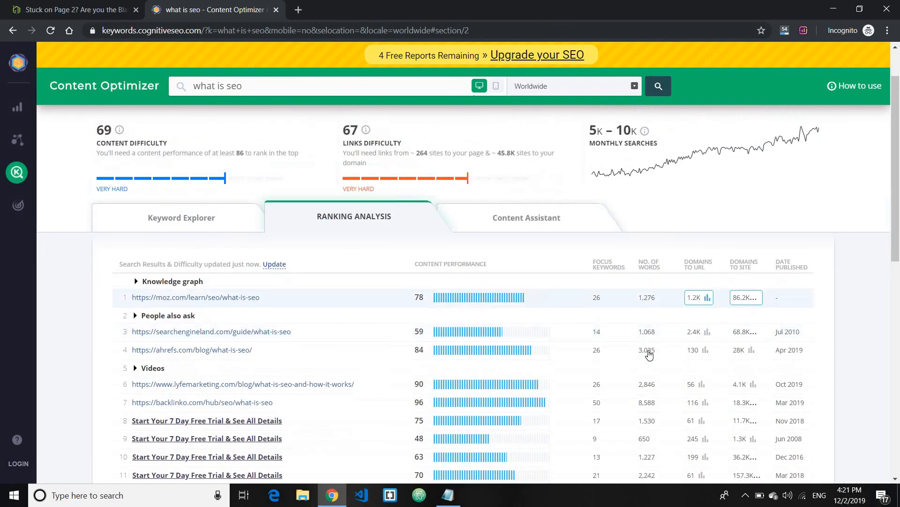
pyautogui.scroll(-3)
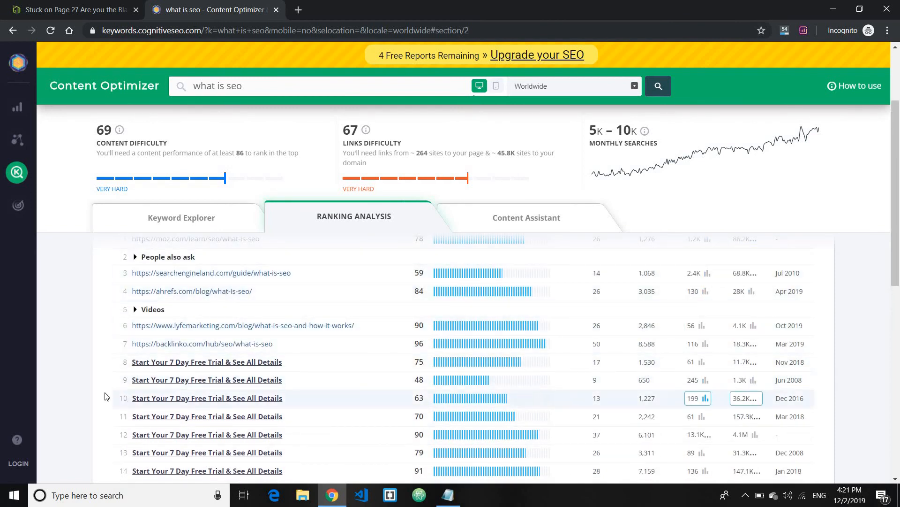
pyautogui.scroll(-3)
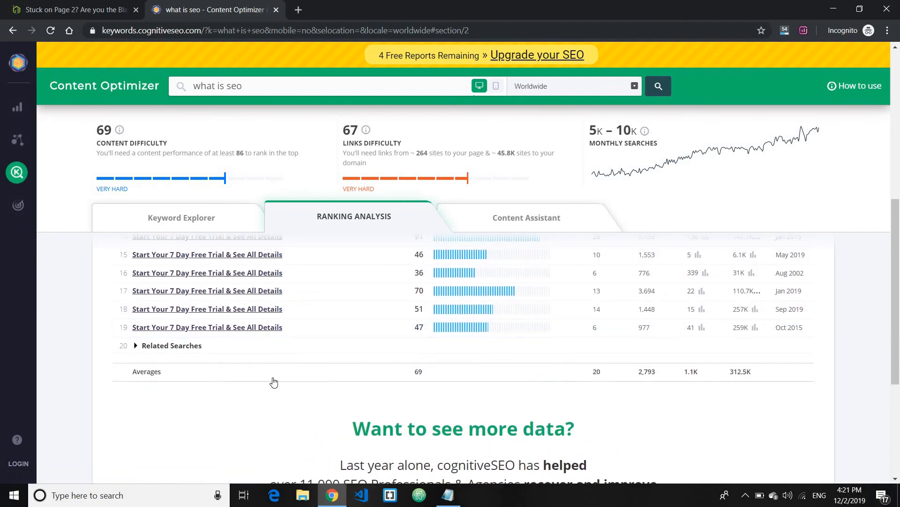
pyautogui.moveTo(594, 388)
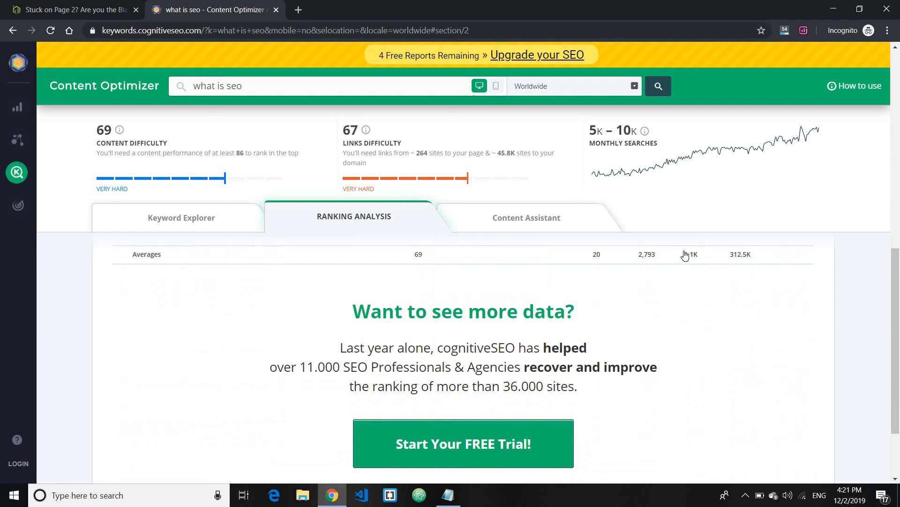
pyautogui.scroll(-3)
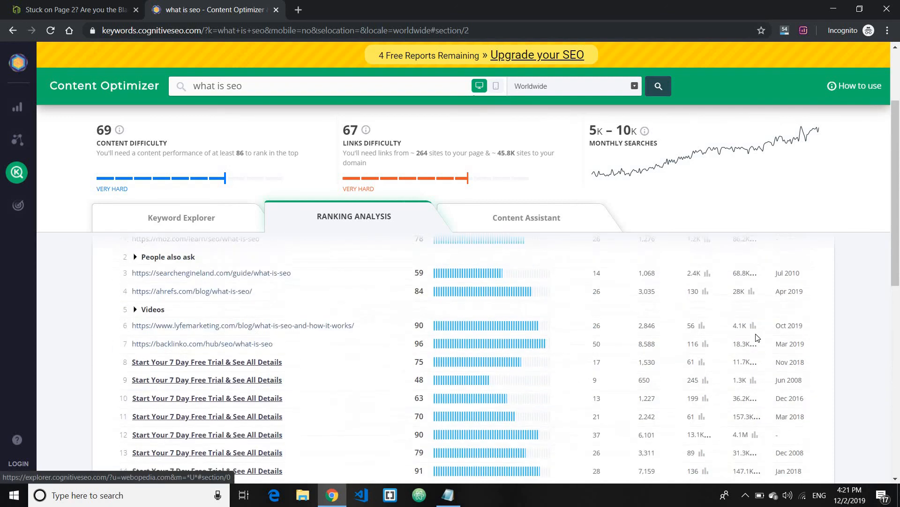
pyautogui.scroll(-3)
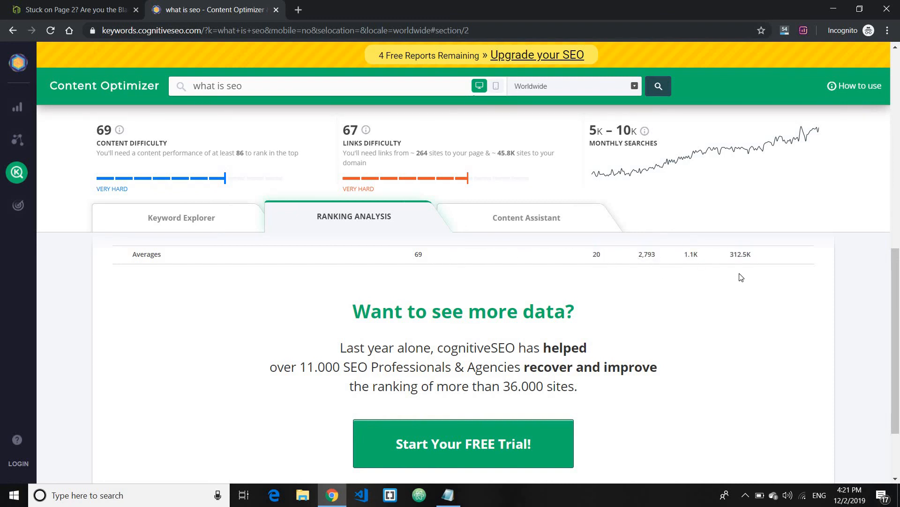
pyautogui.moveTo(533, 320)
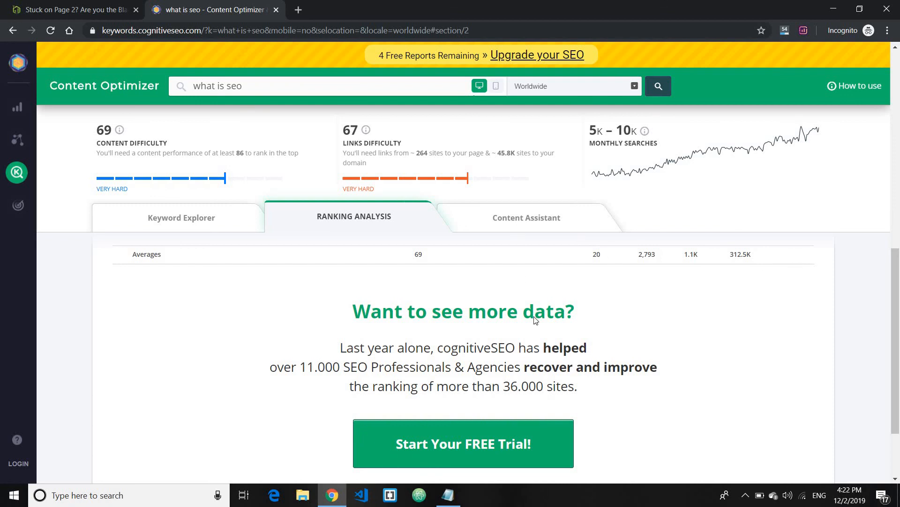
pyautogui.scroll(3)
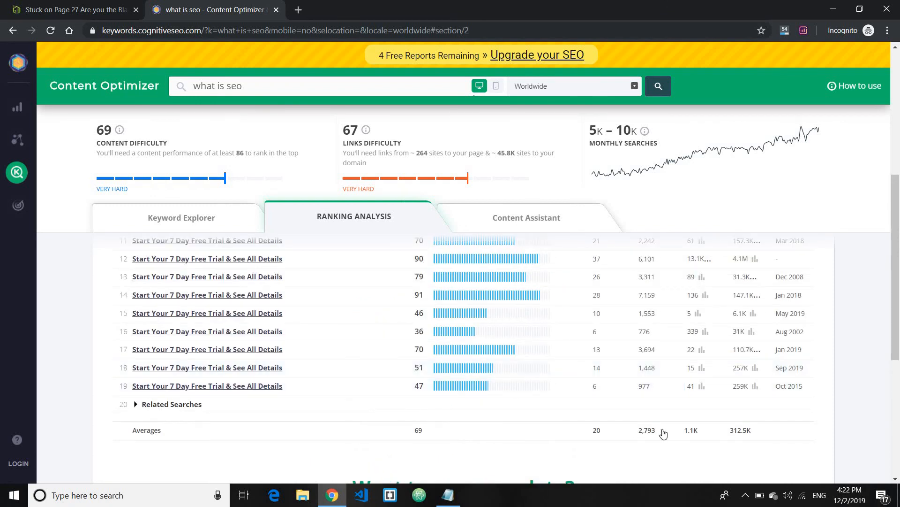
pyautogui.doubleClick(646, 430)
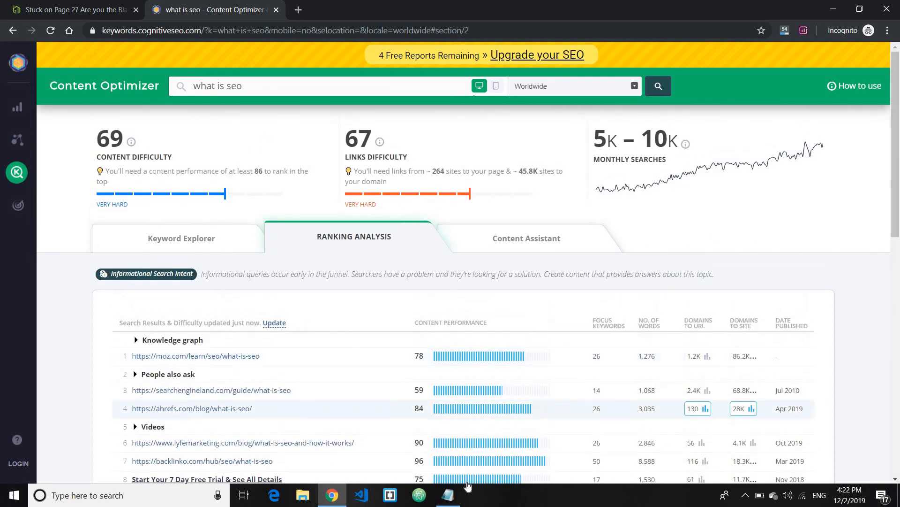
# - Bring the four-point checklist note back in front of the Ranking Analysis results and clear the text highlight
pyautogui.click(447, 494)
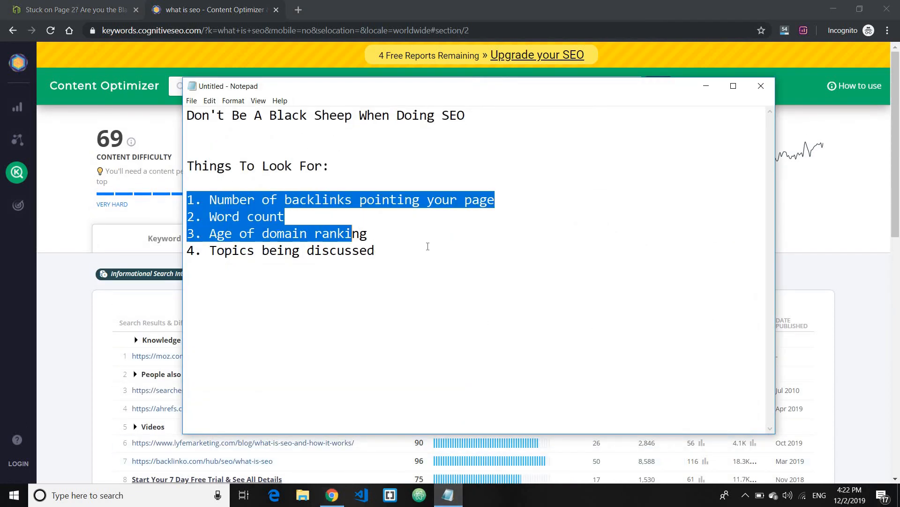
pyautogui.click(374, 250)
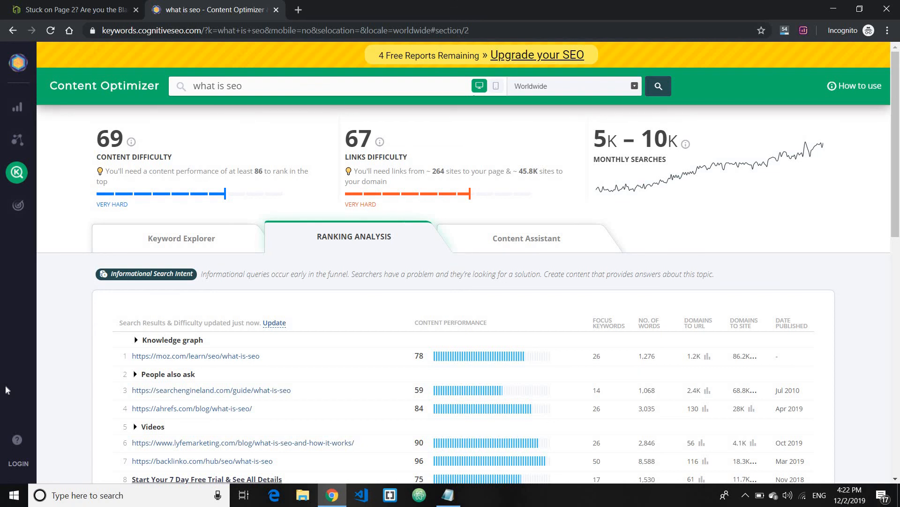
pyautogui.moveTo(68, 325)
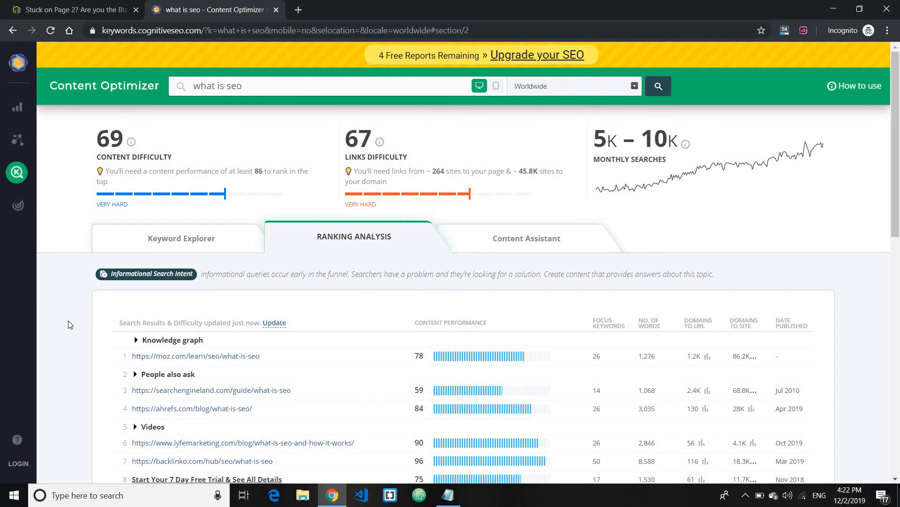
pyautogui.click(447, 495)
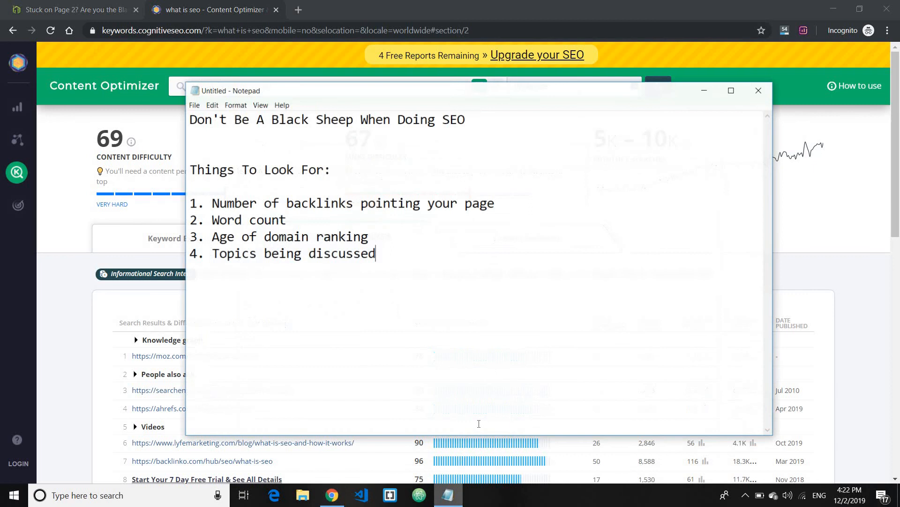